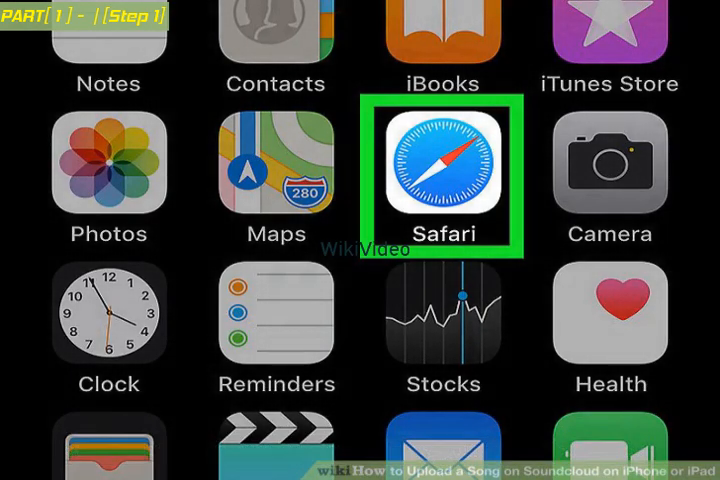
Launch Safari from the iPhone home screen
left_click(444, 164)
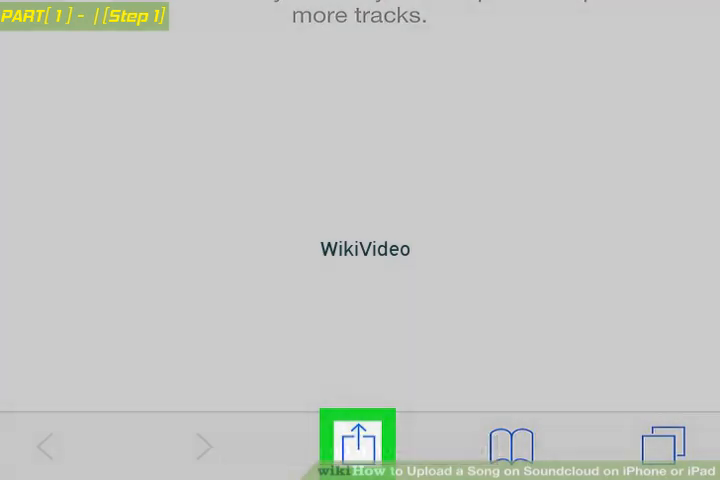
Request the desktop version of the SoundCloud site via the Share menu
left_click(364, 444)
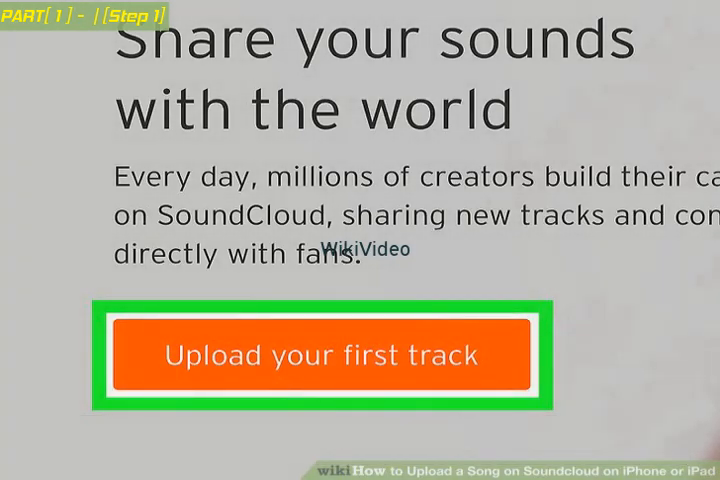
Start the upload with 'Upload your first track' to reach the upload page
left_click(324, 356)
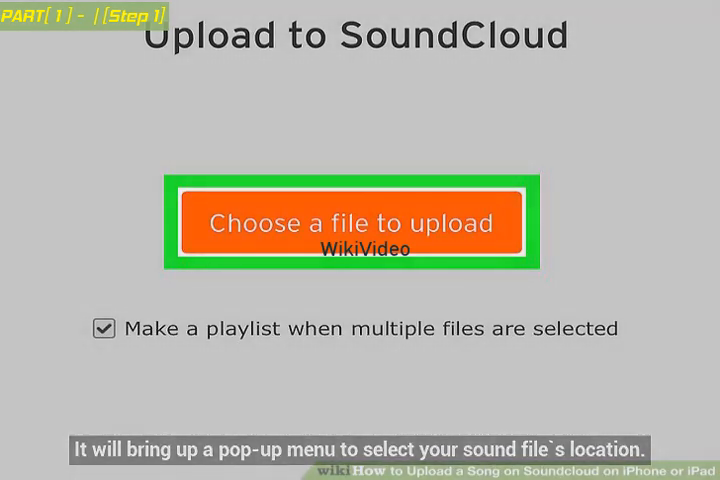
Choose the song file to upload so the track details form appears
left_click(356, 222)
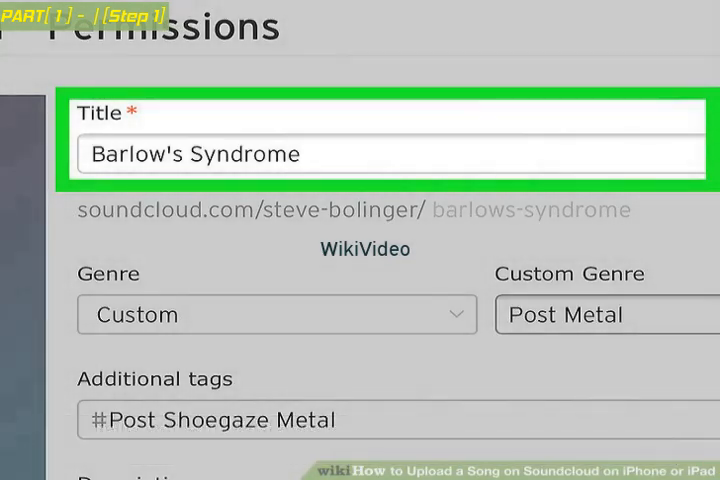
Scroll down the details for 'Barlow's Syndrome' toward the Save button
scroll("down", 3)
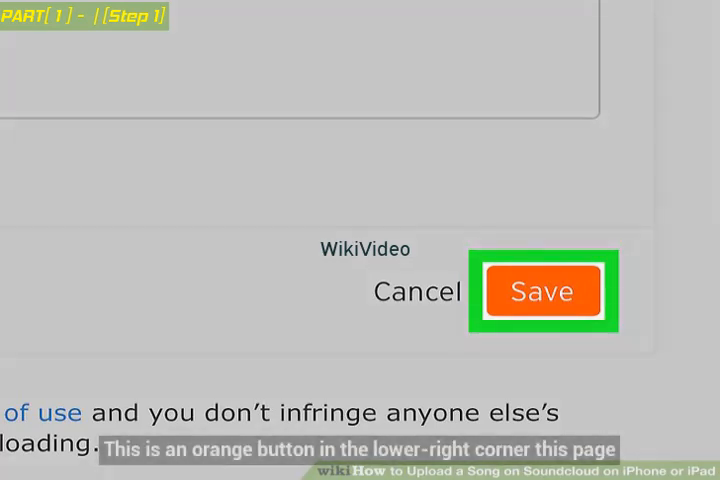